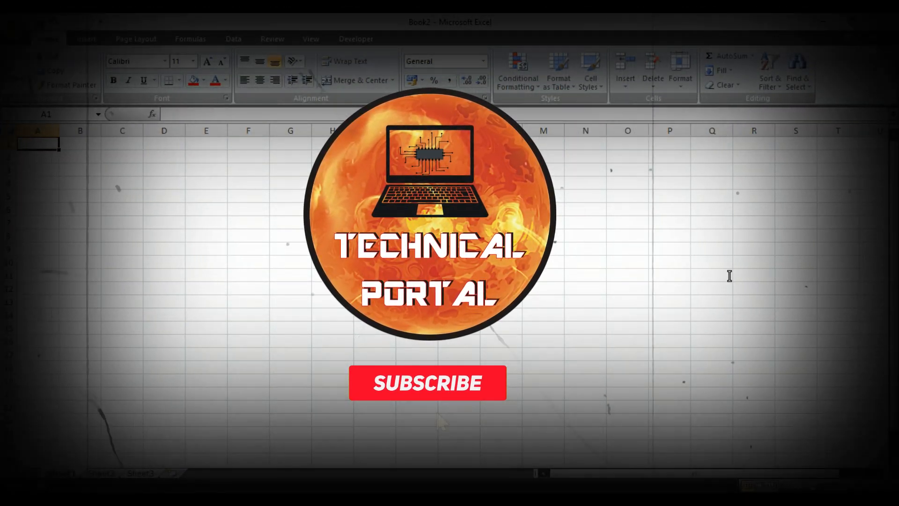
Step: Bring up the '86 Count cells that contain errors' workbook and select cell E5
left_click(427, 383)
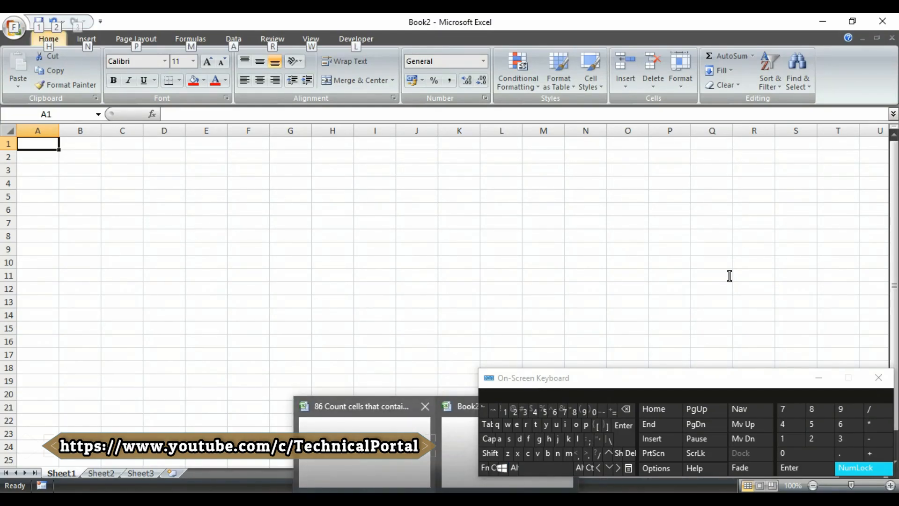
left_click(362, 407)
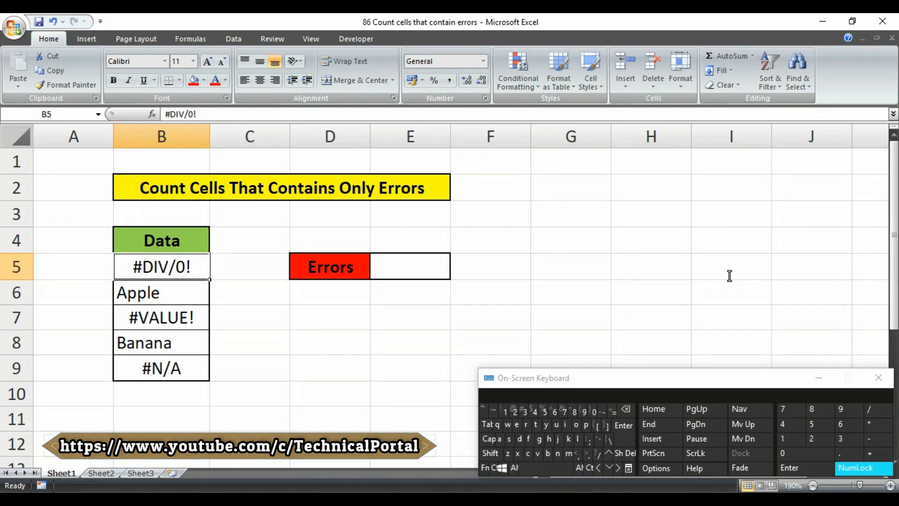
left_click(410, 266)
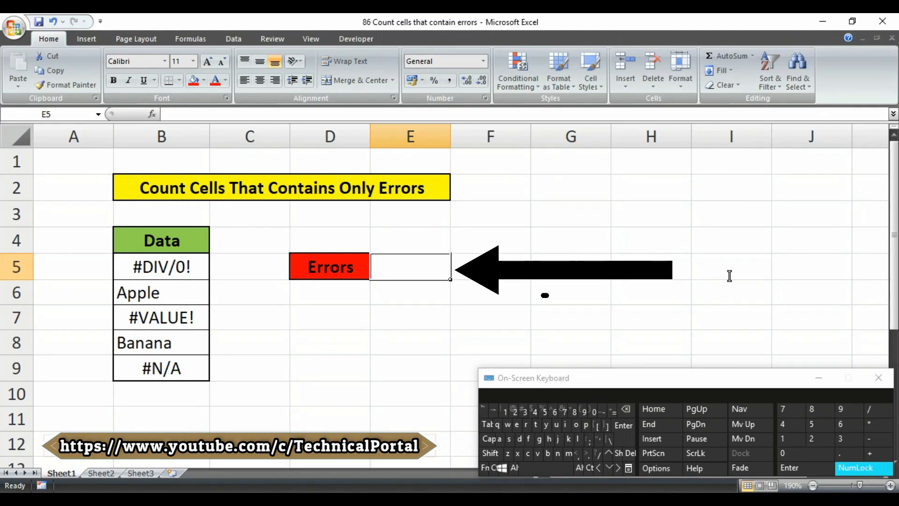
Step: Enter =SUMPRODUCT(--ISERROR(B5:B9)) in E5 to count all error values, giving 3
type("=")
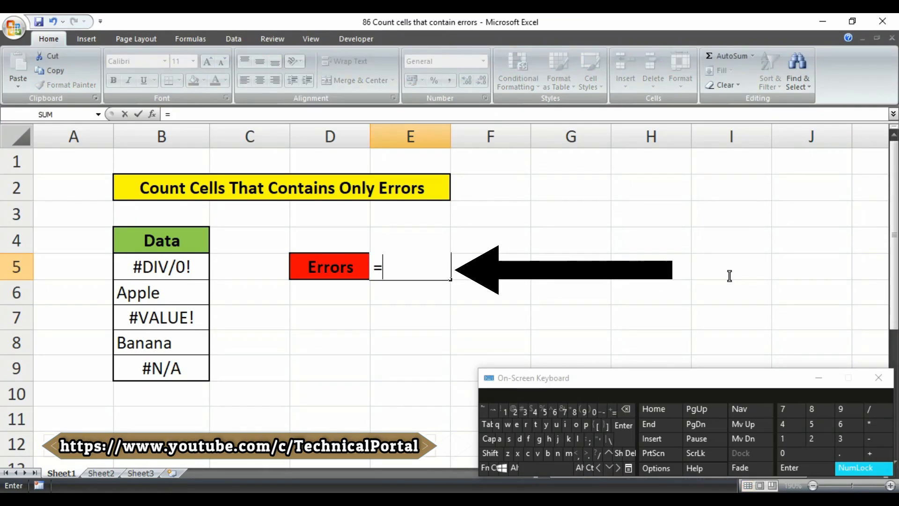
type("sumpr")
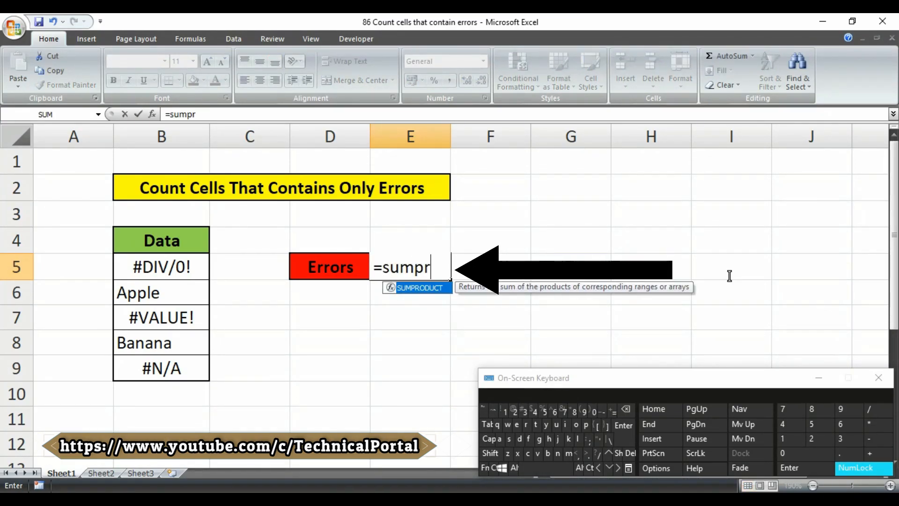
type("UMPRODUCT(")
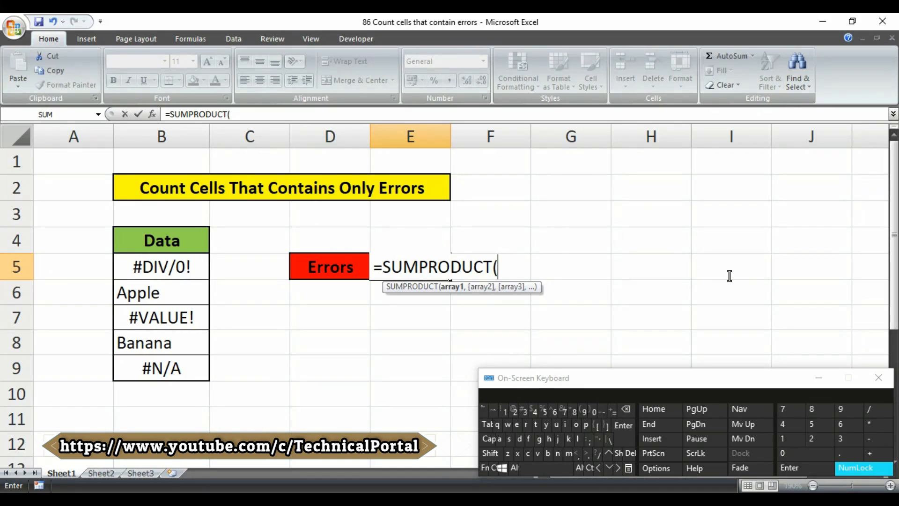
type("--")
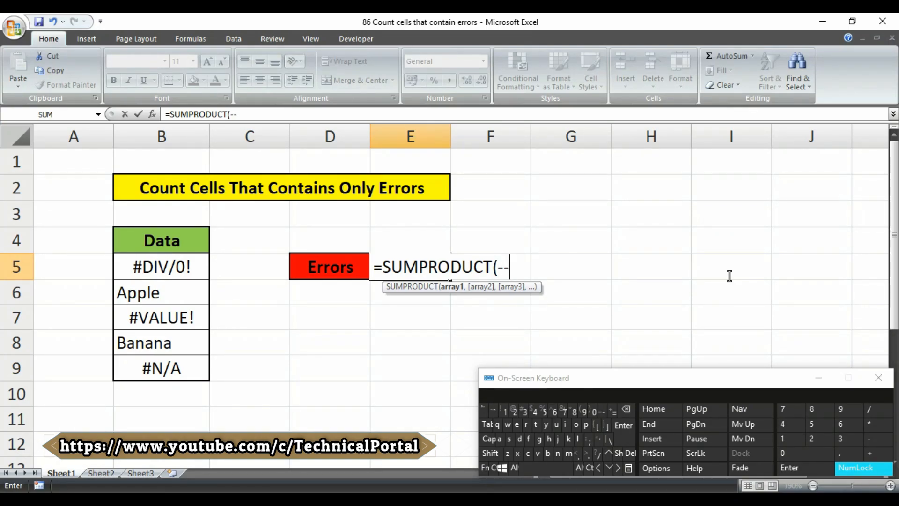
type("ise")
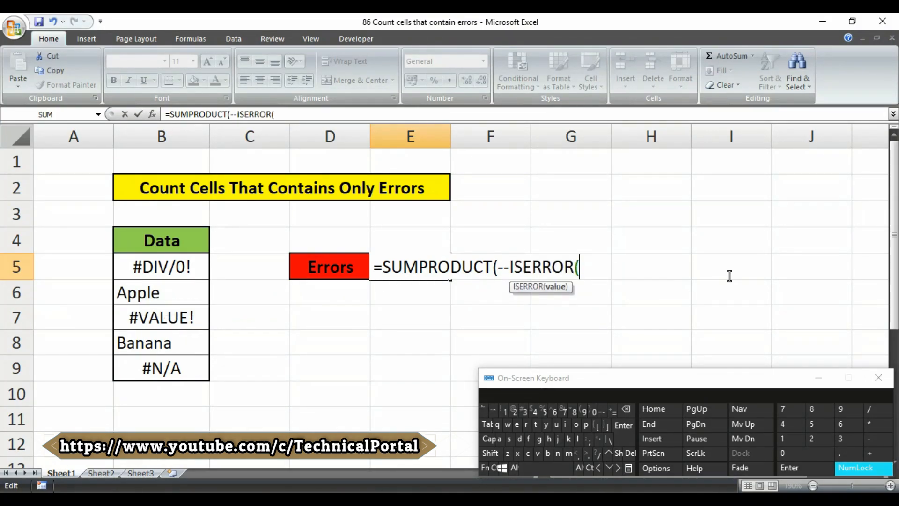
key("alt")
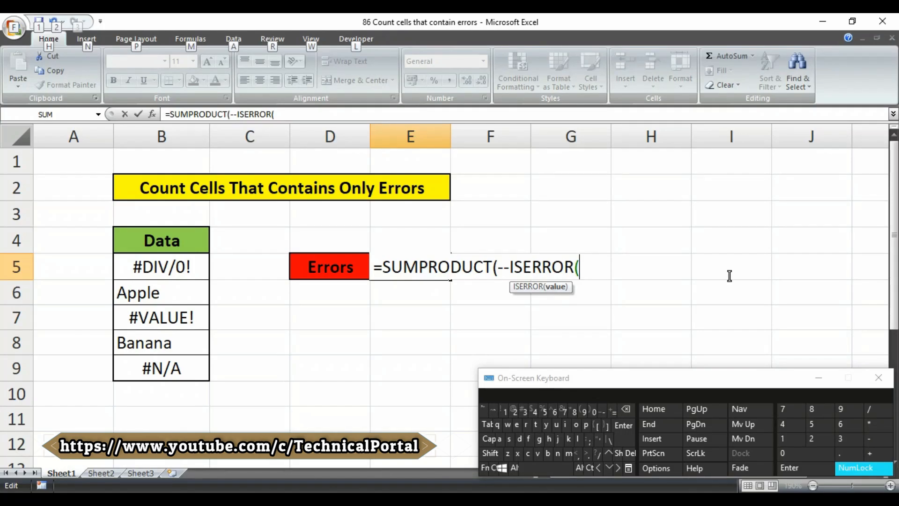
left_click_drag(161, 267, 161, 368)
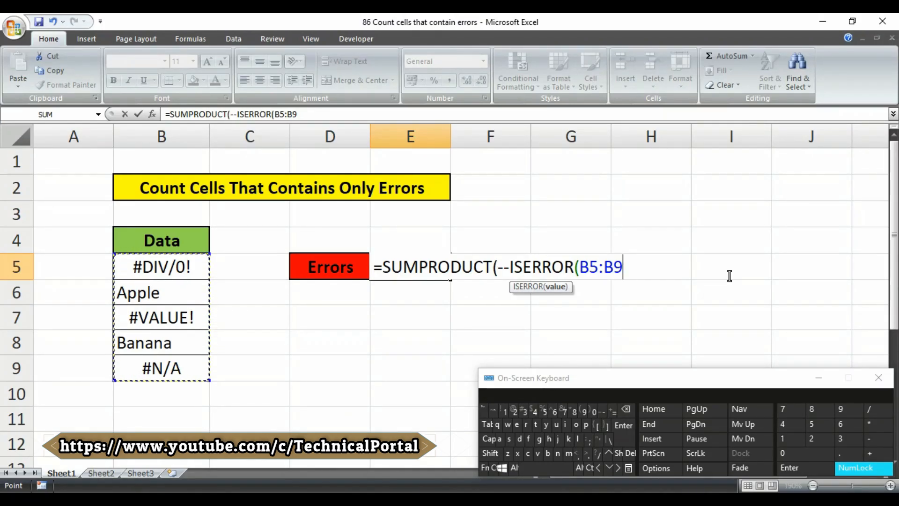
type("))")
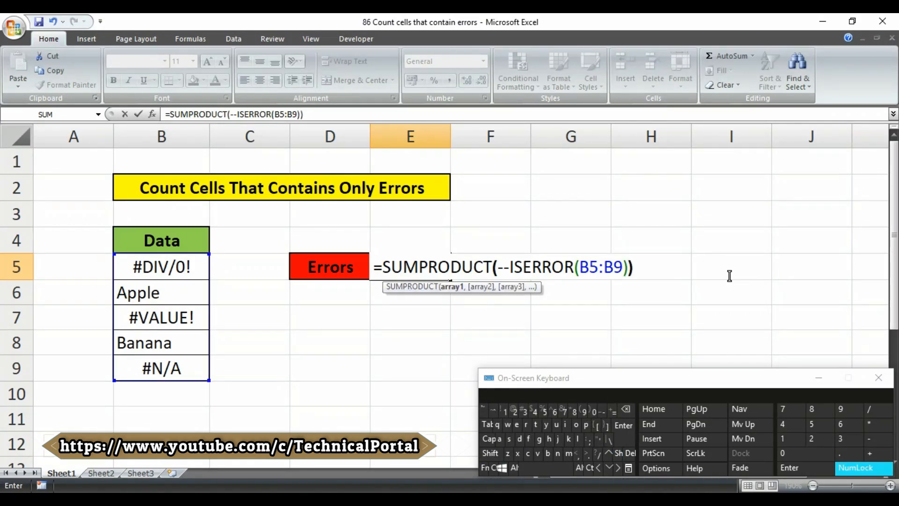
key("Enter")
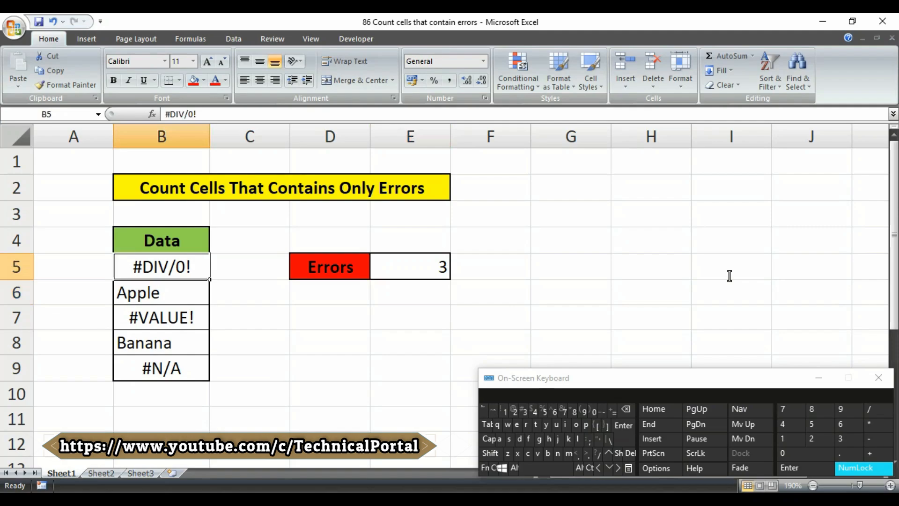
left_click(162, 368)
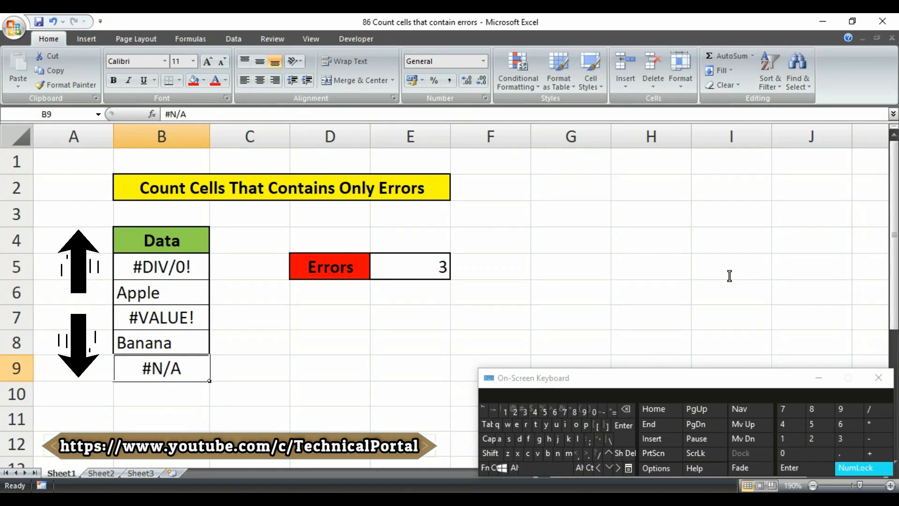
left_click(411, 267)
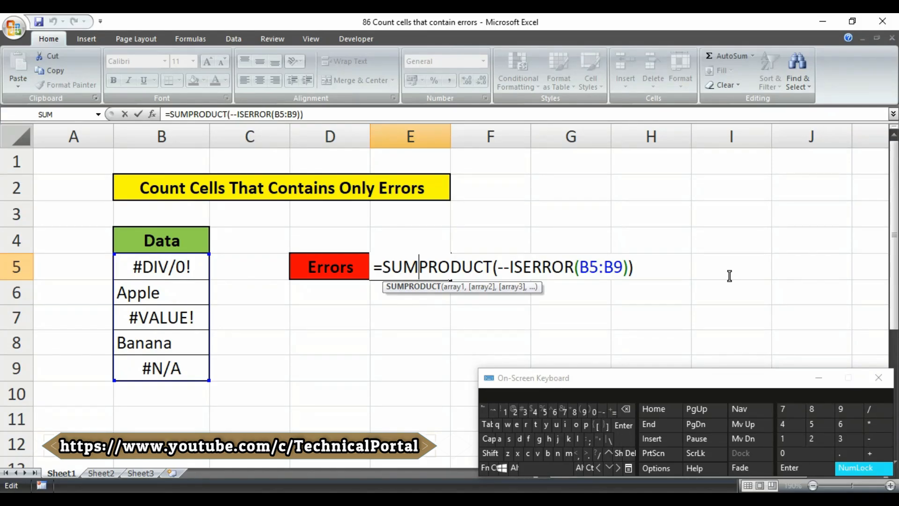
Step: Open the E5 formula =SUMPRODUCT(--ISERROR(B5:B9)) for in-cell editing
double_click(436, 266)
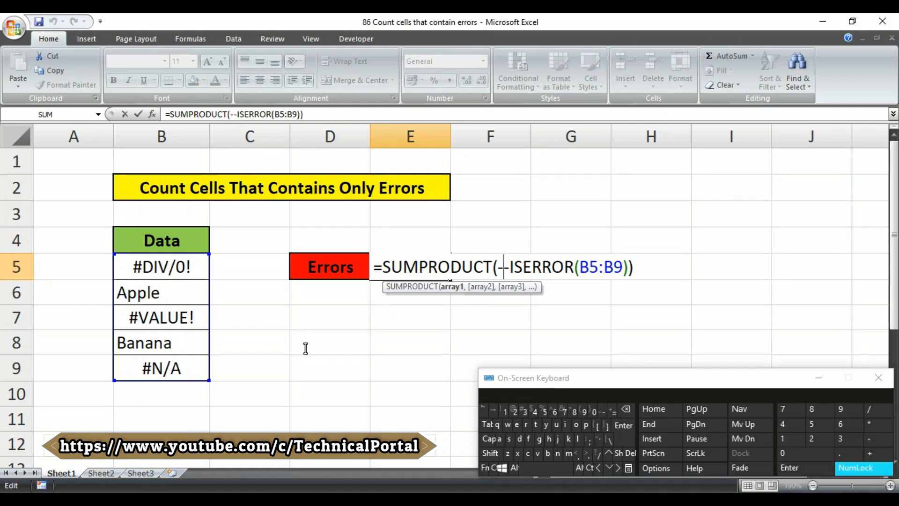
mouse_move(317, 394)
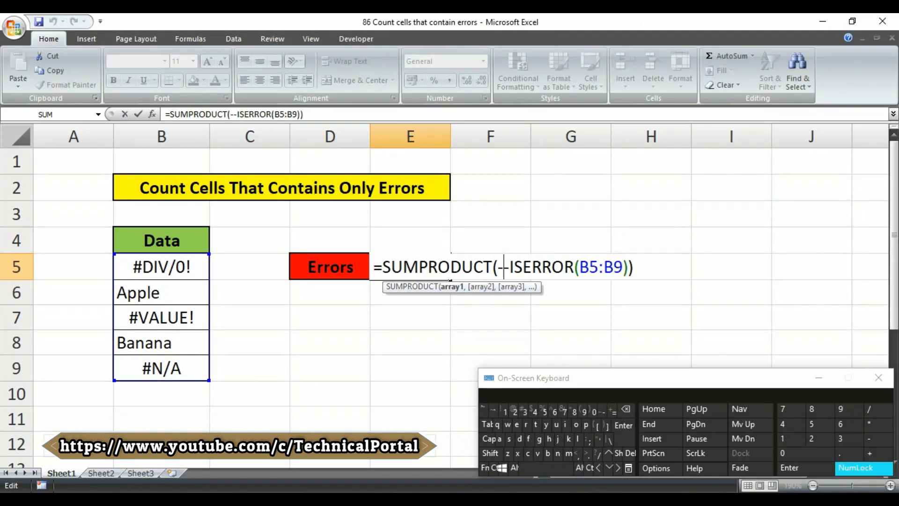
mouse_move(353, 318)
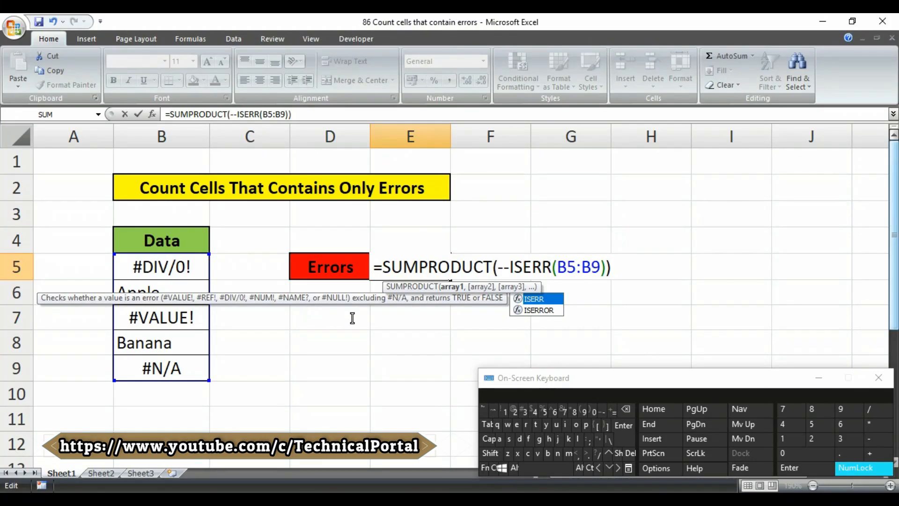
Step: Confirm the E5 formula changed to ISERR, which now returns 2
key("Enter")
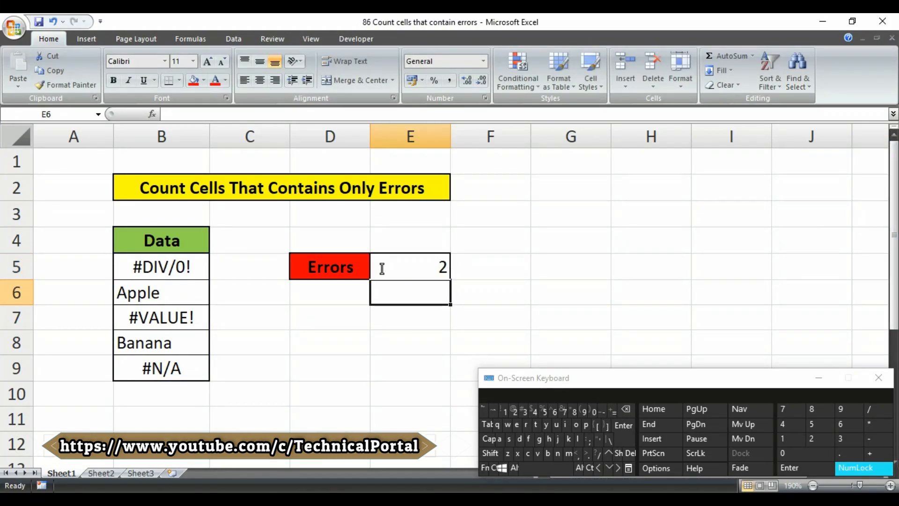